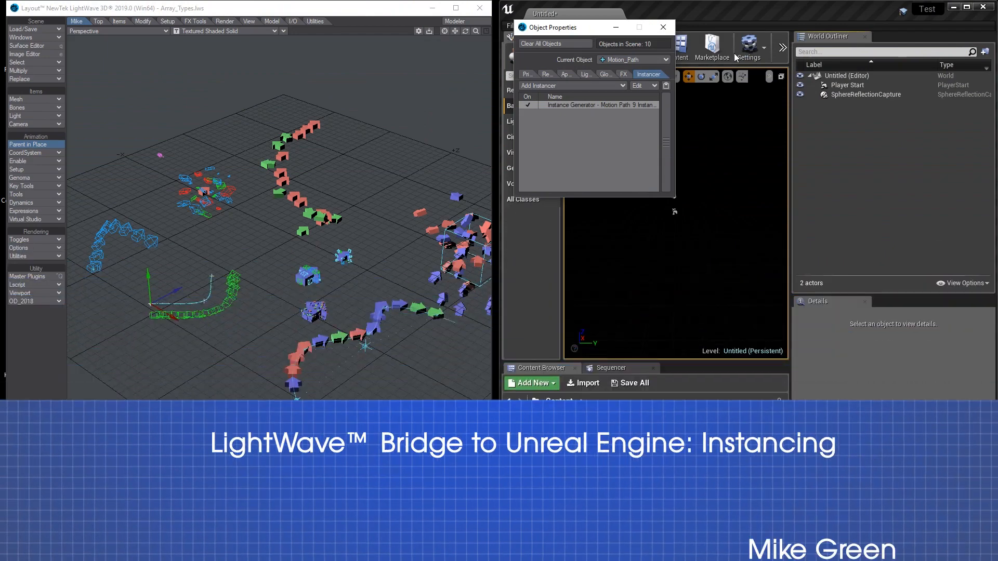
{"action": "mouse_move", "coordinate": [712, 46]}
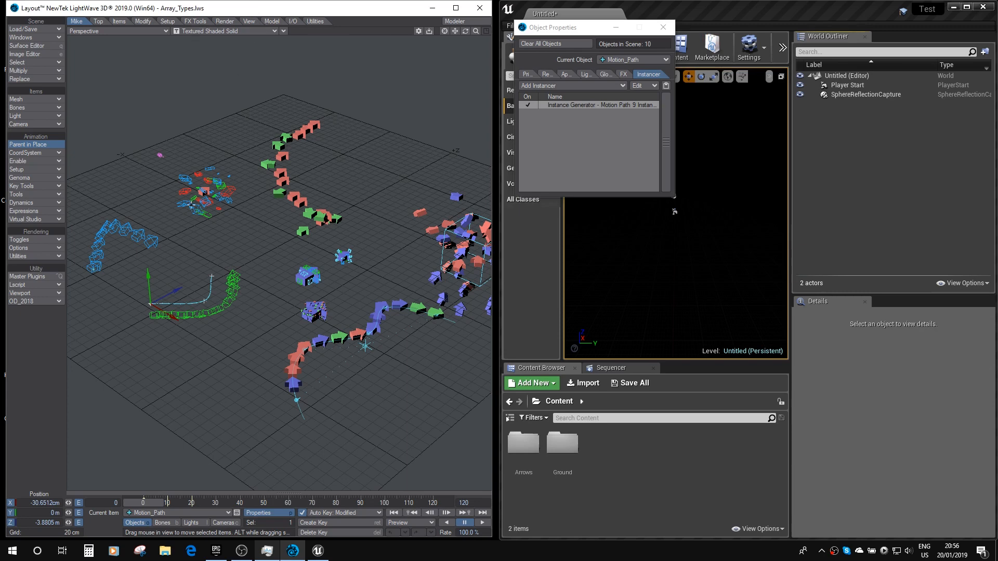
{"action": "mouse_move", "coordinate": [214, 249]}
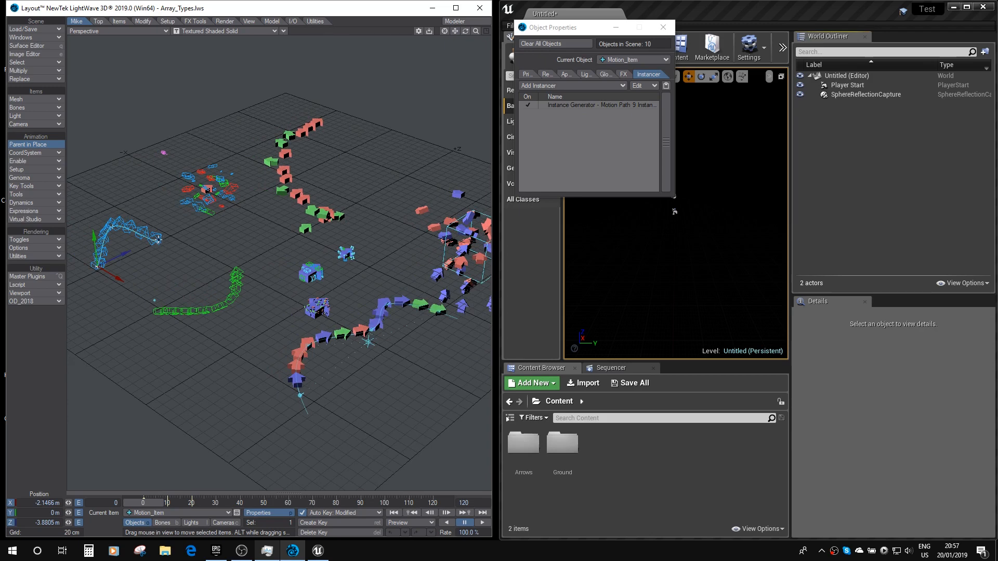
{"action": "mouse_move", "coordinate": [157, 299]}
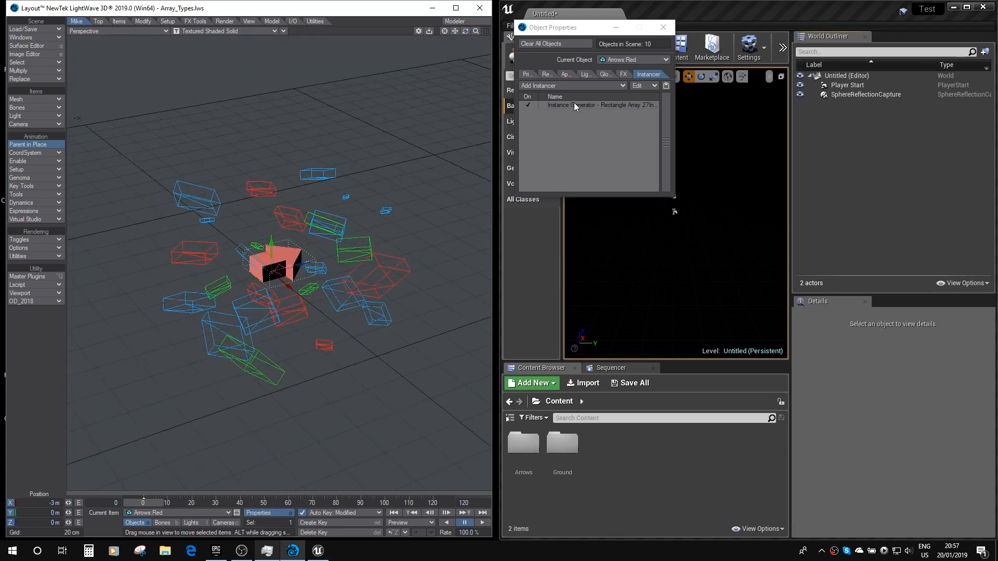
Step: Review and close the Rectangular Array settings of Arrows Red and the Radial Array settings of Arrows Green
{"action": "double_click", "coordinate": [599, 105]}
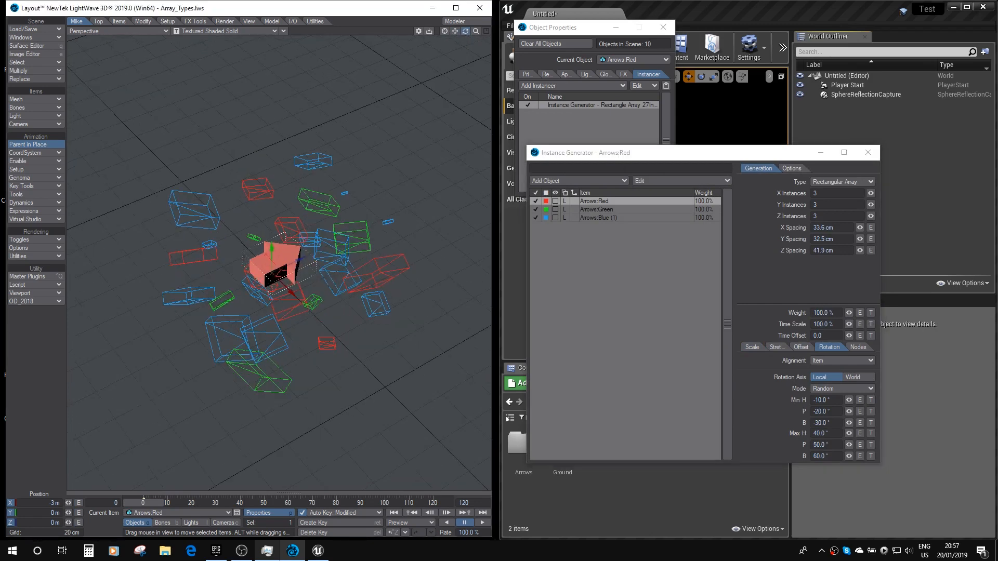
{"action": "left_click", "coordinate": [867, 152]}
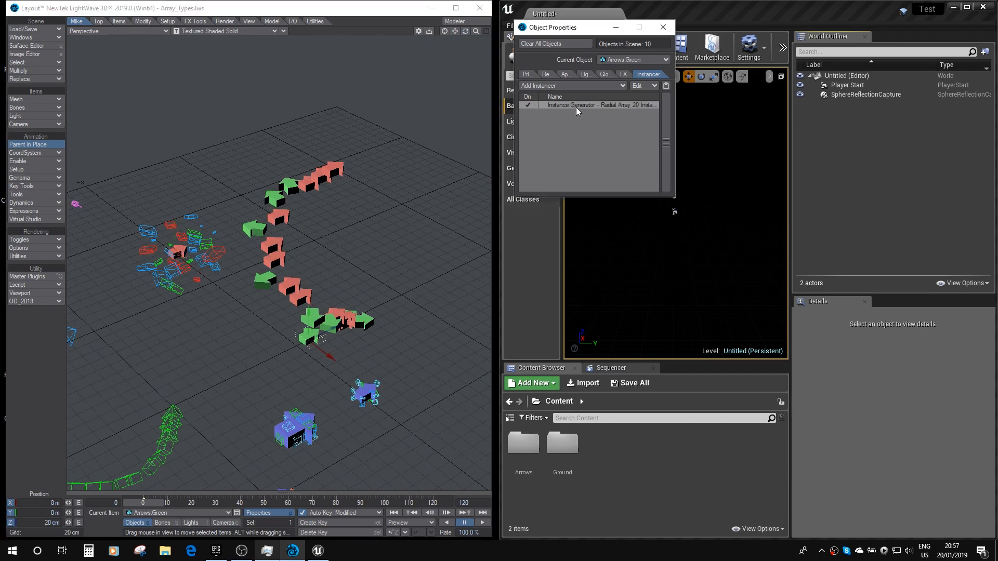
{"action": "double_click", "coordinate": [598, 104]}
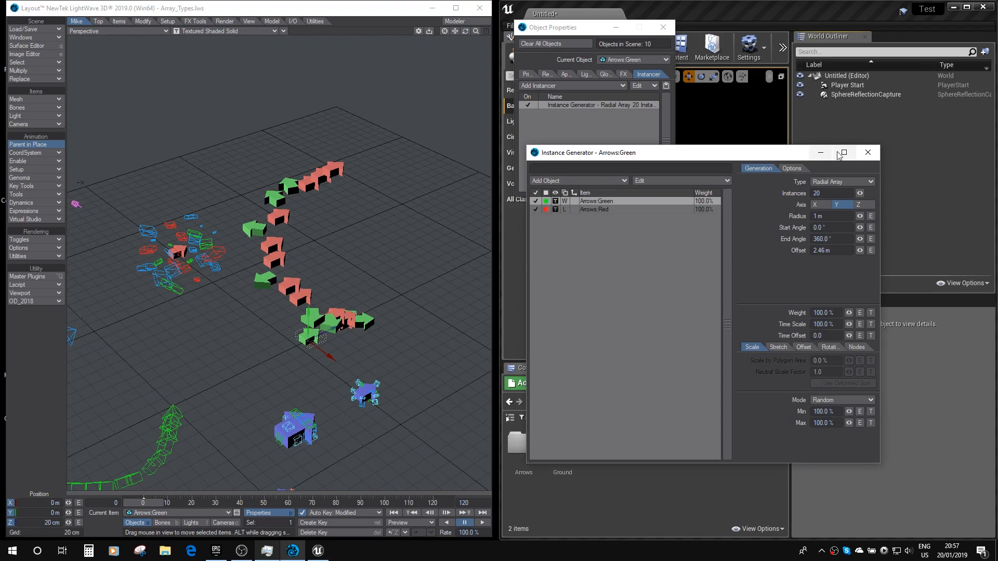
{"action": "left_click", "coordinate": [867, 152]}
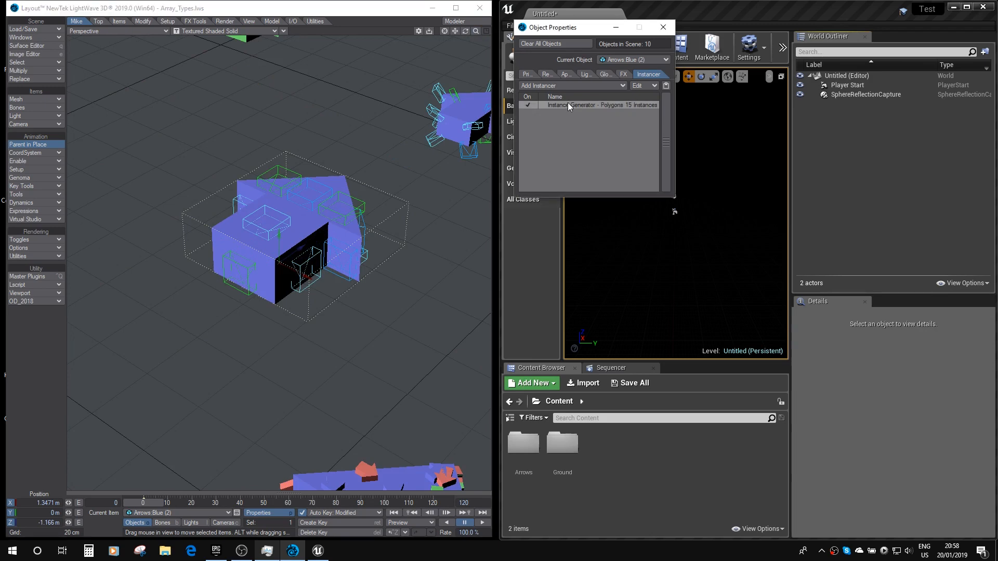
Step: Review the polygon instancer settings of Arrows Blue (2)
{"action": "double_click", "coordinate": [591, 104]}
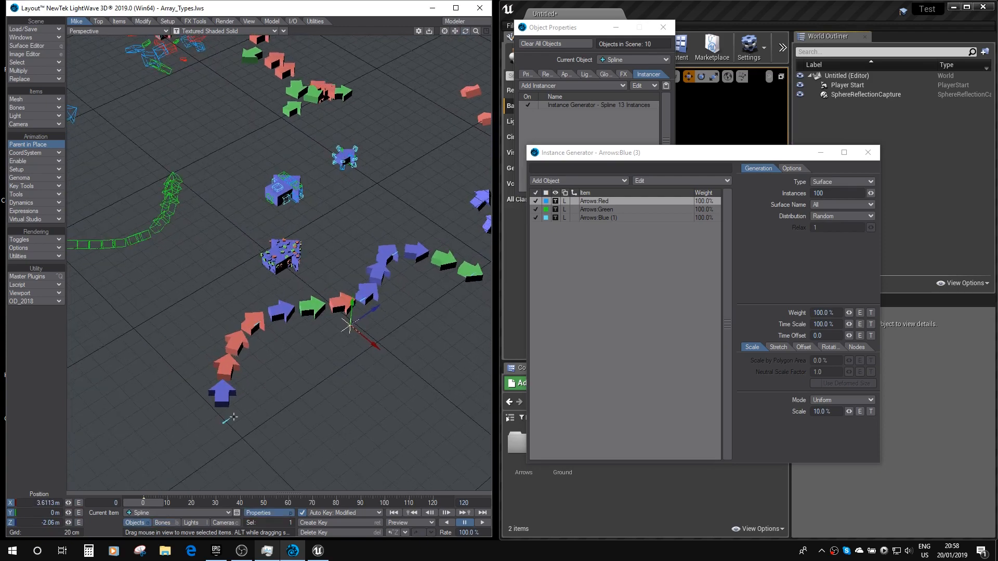
Step: Make the Spline object current and review its spline instancer with 13 distributed instances
{"action": "left_click", "coordinate": [180, 512]}
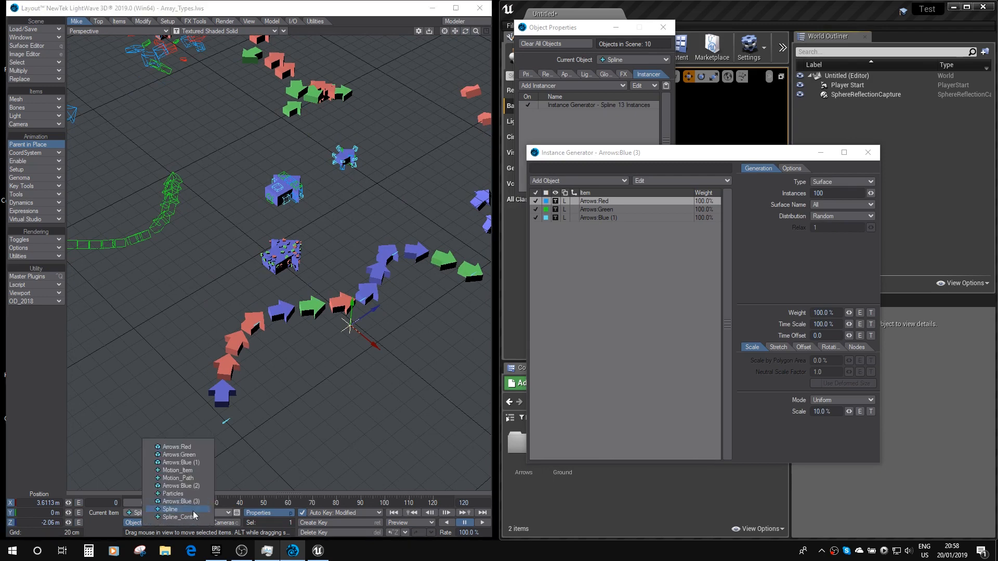
{"action": "left_click", "coordinate": [183, 517]}
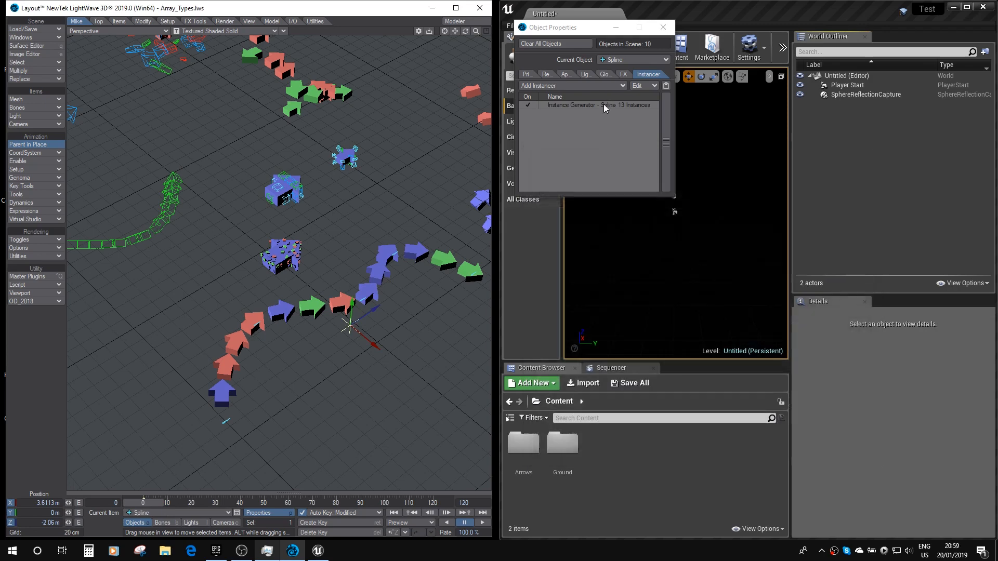
{"action": "double_click", "coordinate": [571, 105]}
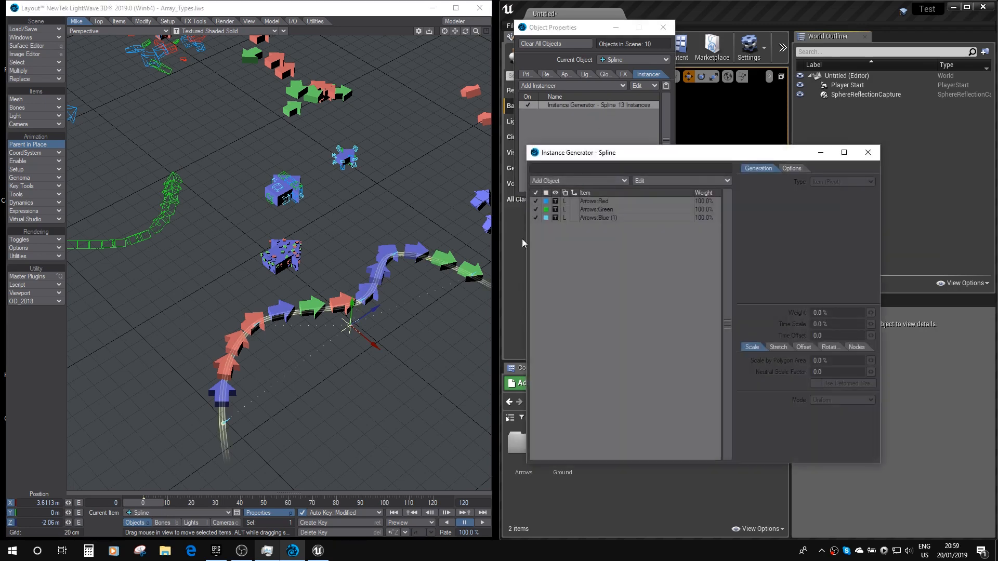
{"action": "left_click", "coordinate": [593, 201]}
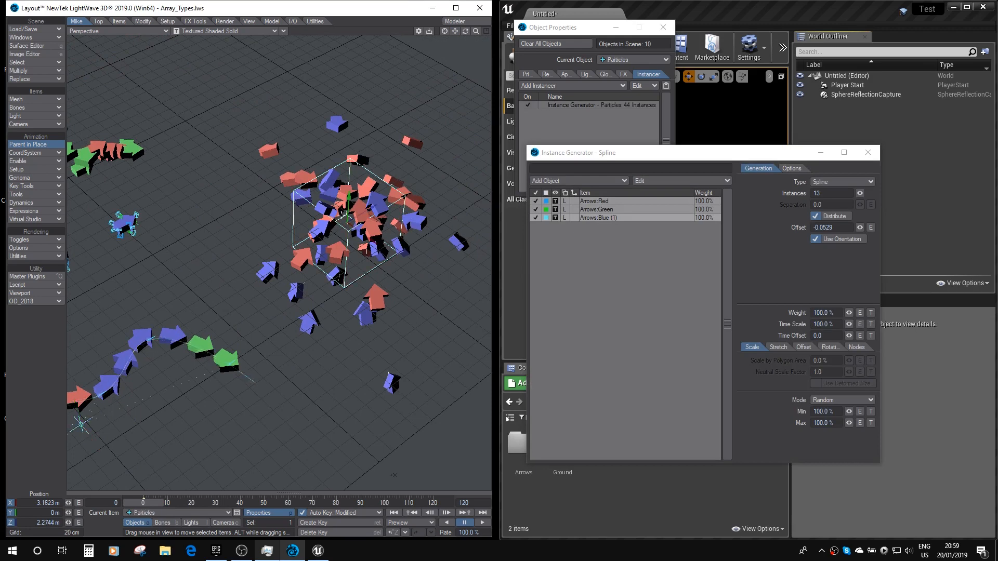
Step: Review the Particles emitter and its 44-instance particle instancer, then pull the view back to show every instance group
{"action": "left_click", "coordinate": [867, 151]}
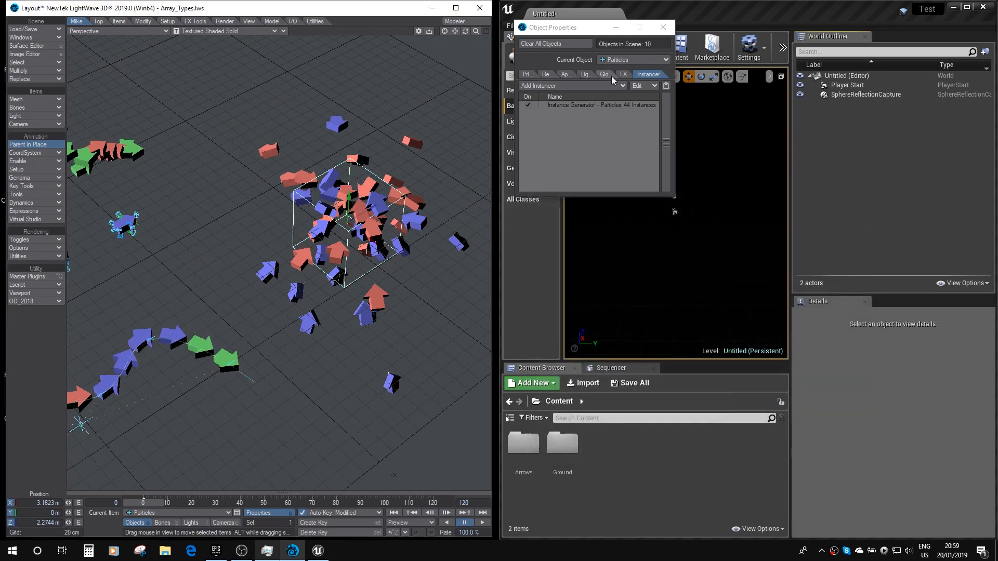
{"action": "left_click", "coordinate": [634, 74]}
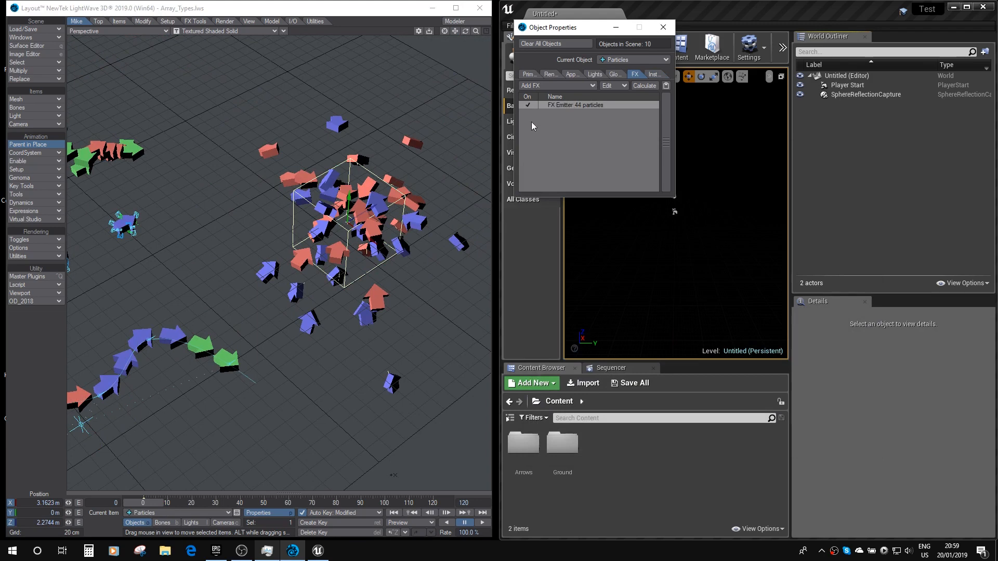
{"action": "left_click", "coordinate": [646, 75]}
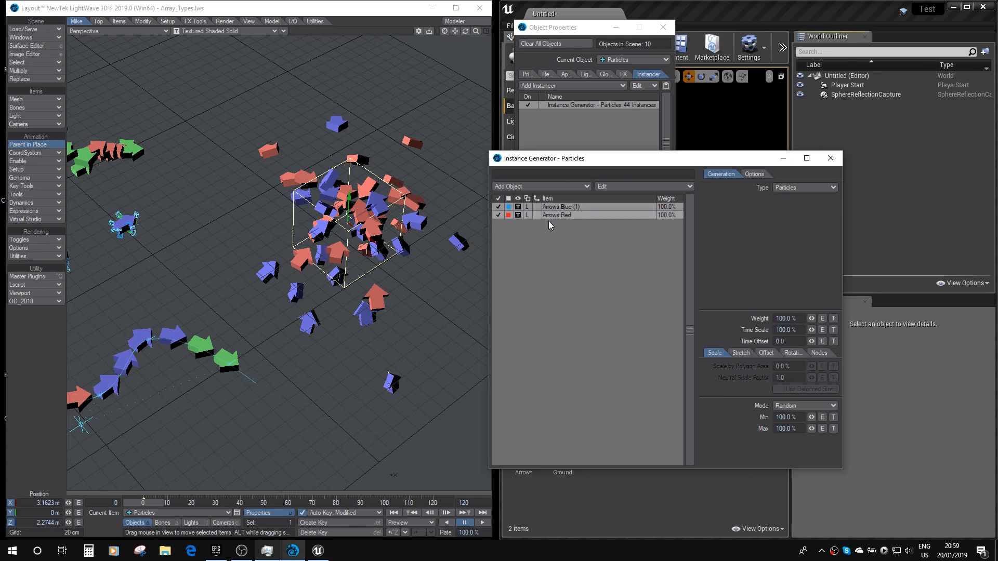
{"action": "mouse_move", "coordinate": [831, 158]}
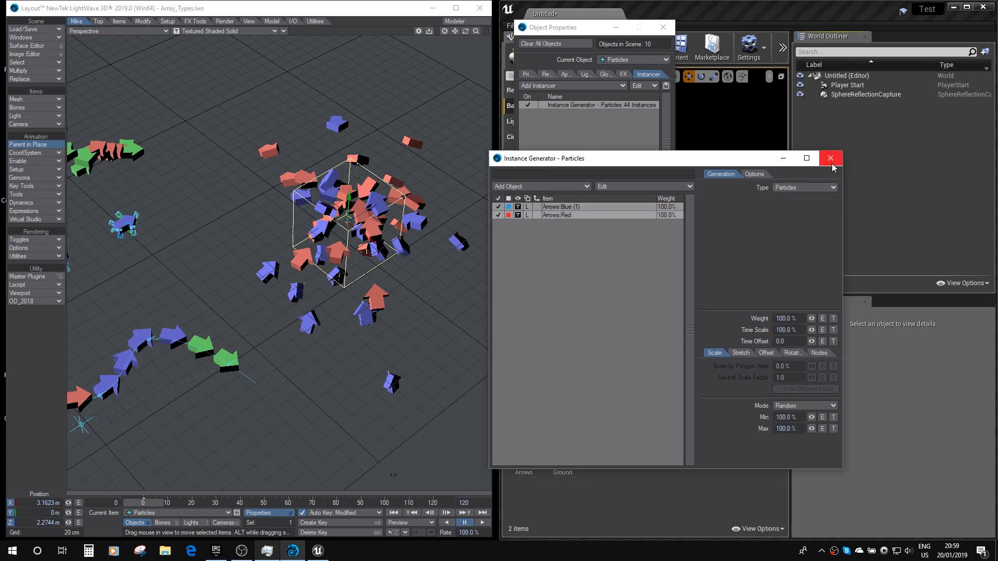
{"action": "left_click", "coordinate": [830, 158]}
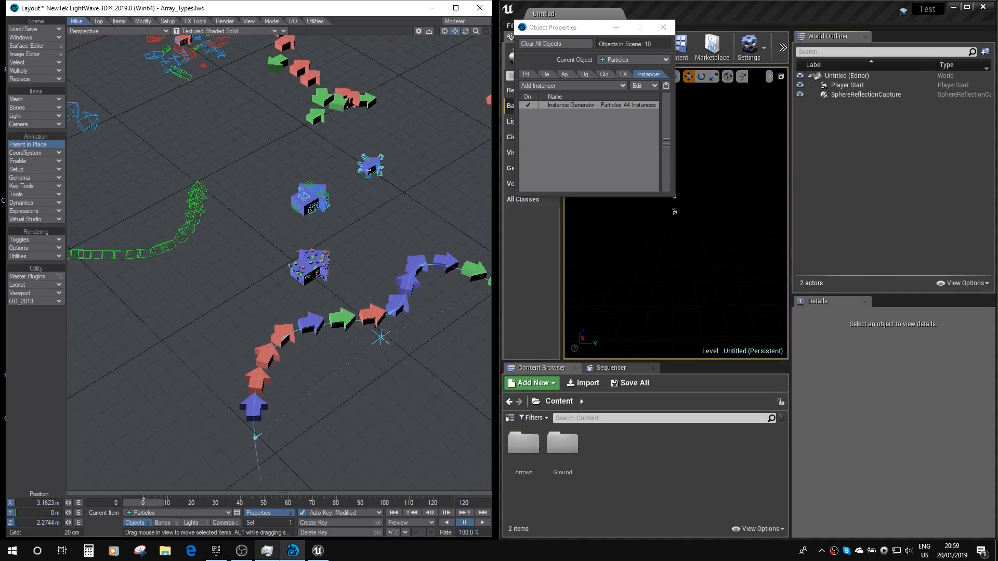
{"action": "left_click_drag", "start_coordinate": [255, 191], "coordinate": [287, 255]}
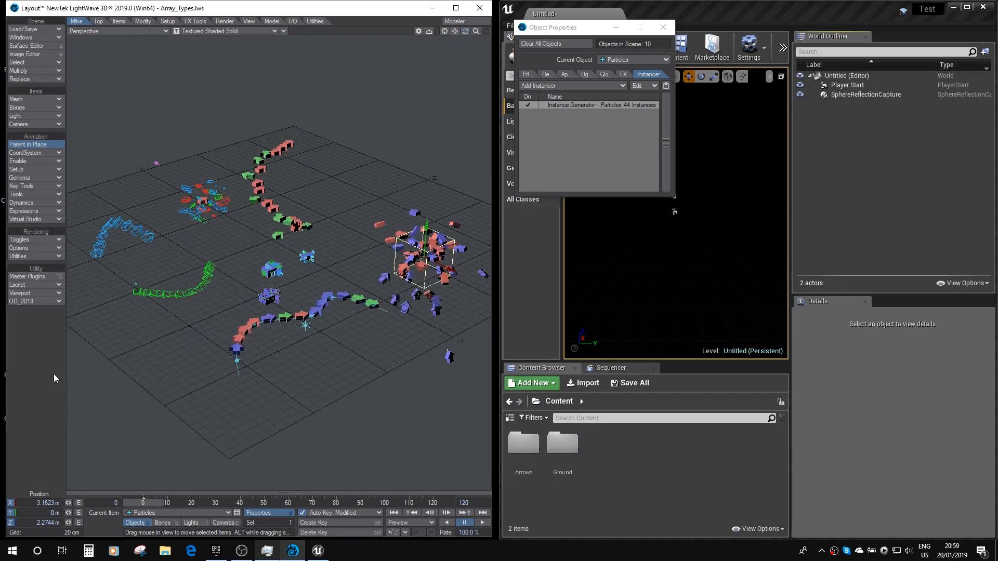
{"action": "left_click", "coordinate": [27, 277]}
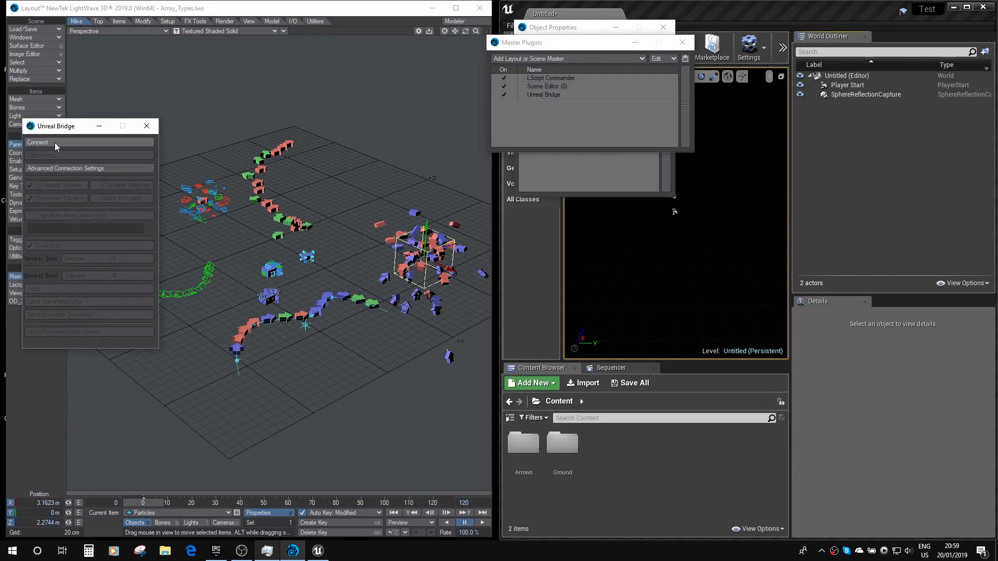
Step: Connect the Unreal Bridge to the running Unreal Editor with live syncing turned off before the first send
{"action": "left_click", "coordinate": [37, 143]}
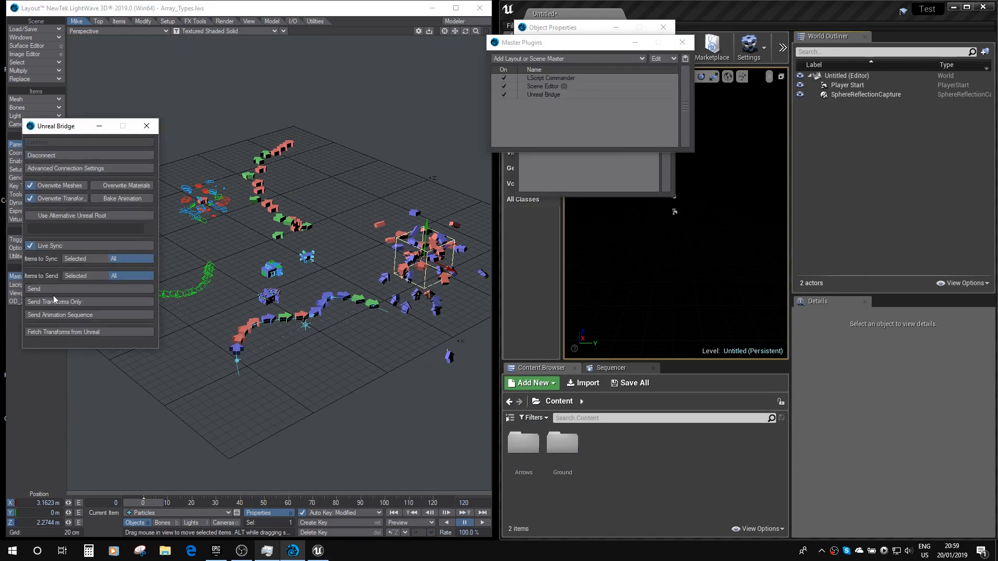
{"action": "left_click", "coordinate": [30, 245]}
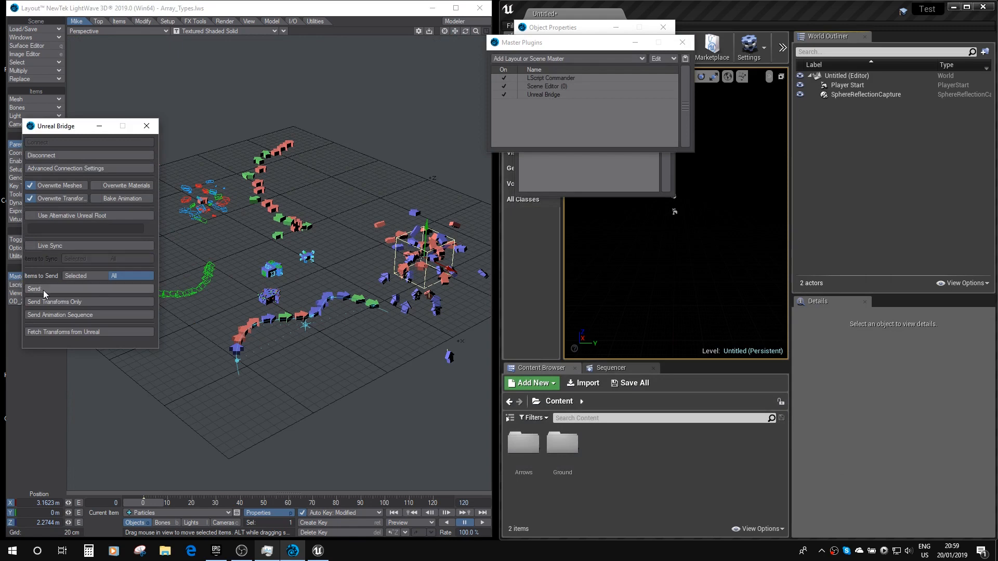
{"action": "mouse_move", "coordinate": [589, 269]}
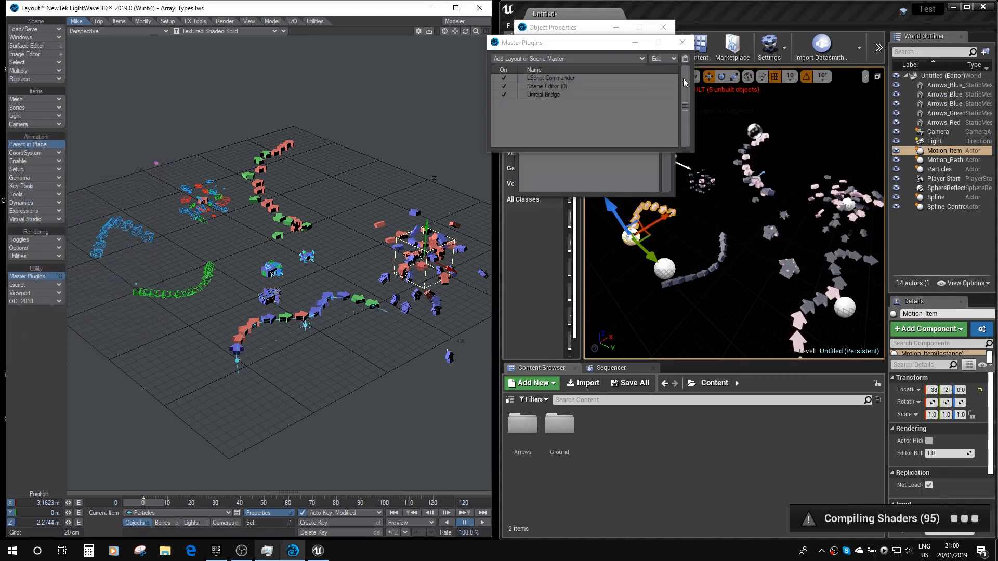
{"action": "left_click", "coordinate": [682, 41]}
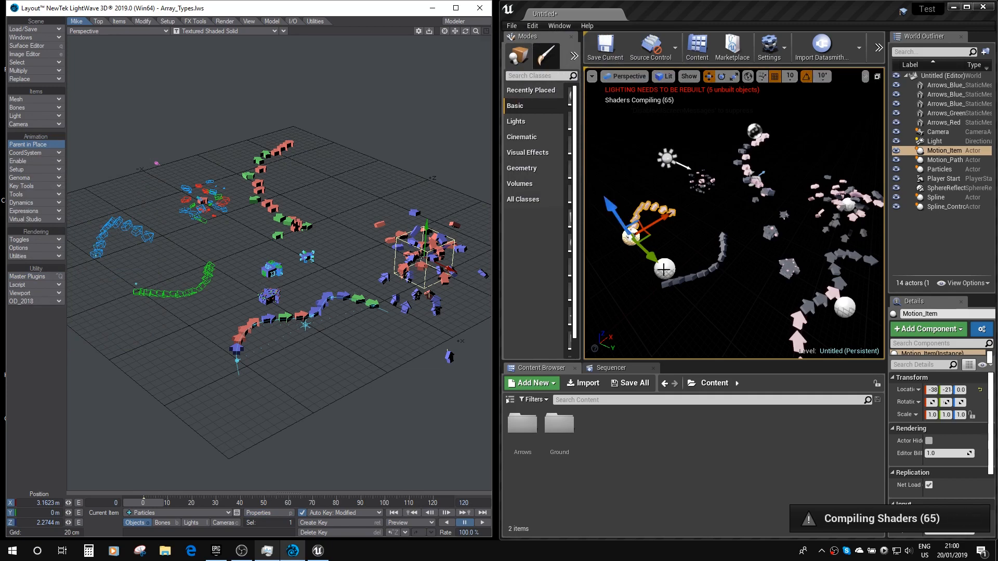
{"action": "left_click", "coordinate": [939, 160]}
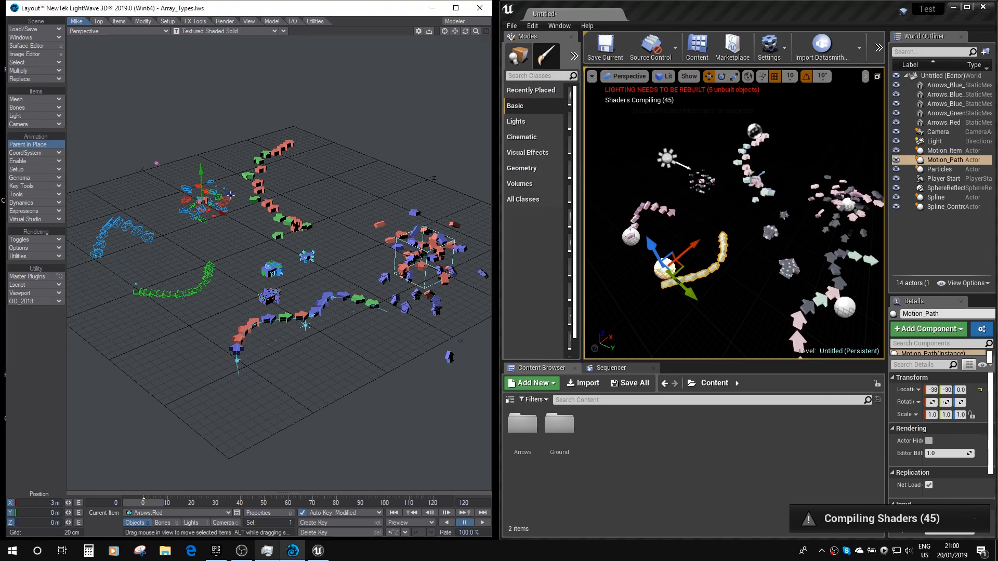
{"action": "mouse_move", "coordinate": [410, 200]}
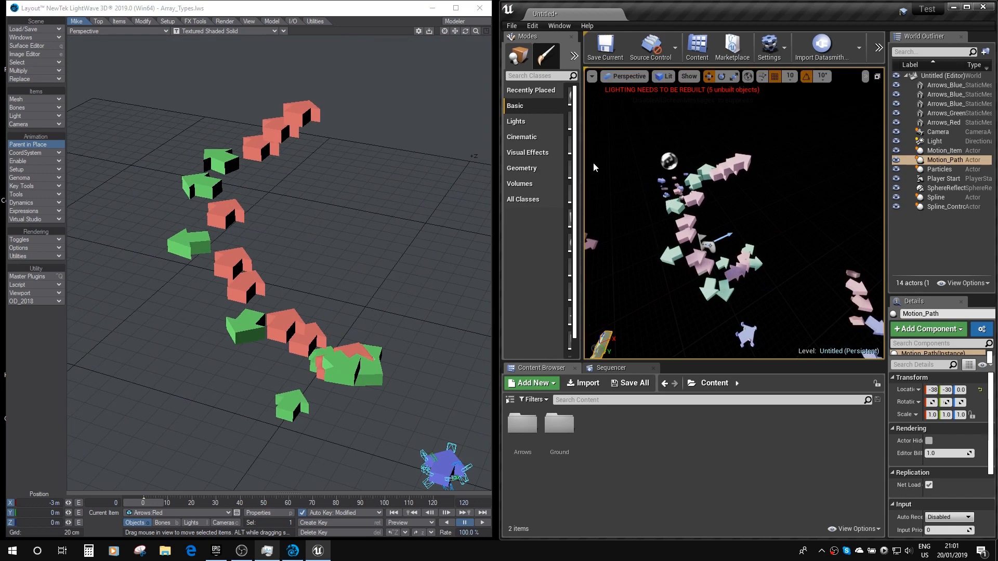
{"action": "mouse_move", "coordinate": [291, 153]}
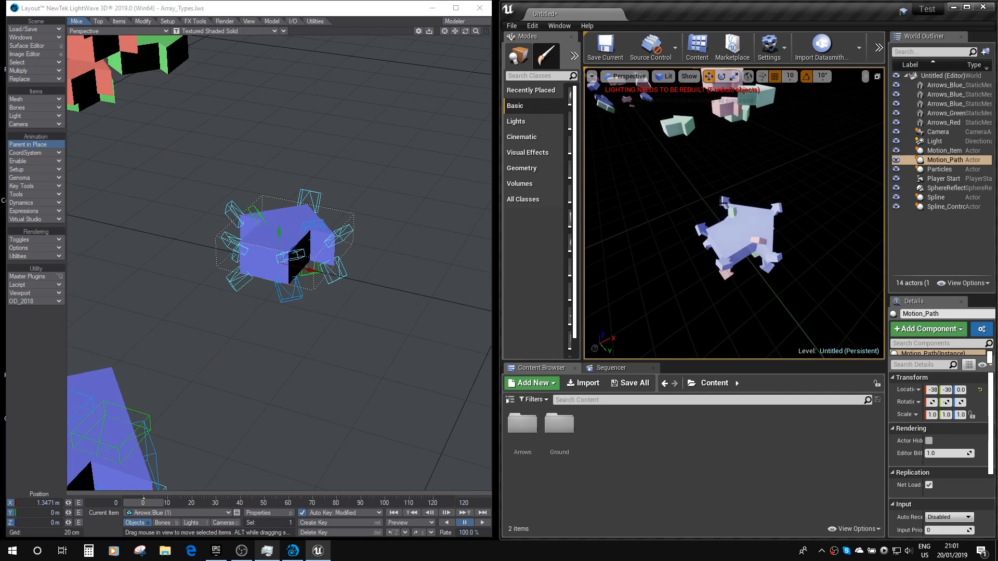
{"action": "mouse_move", "coordinate": [656, 193]}
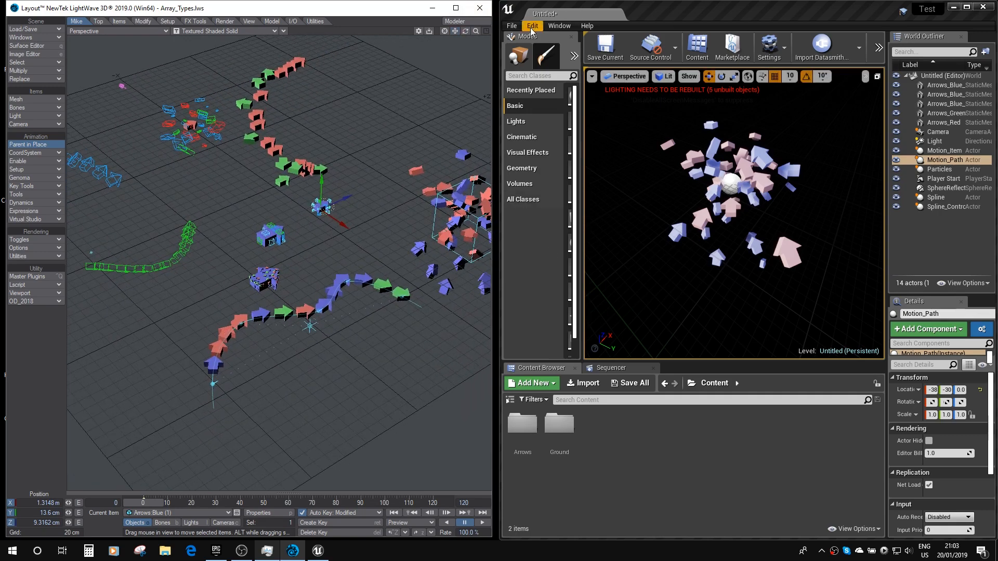
Step: Review the General > Performance editor preferences such as Use Less CPU when in Background, then close them
{"action": "left_click", "coordinate": [532, 25]}
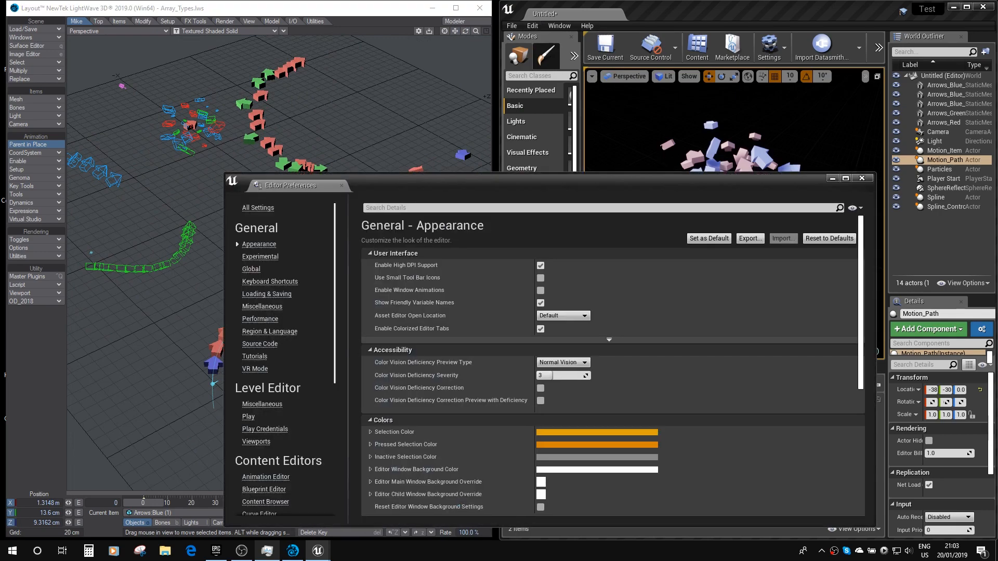
{"action": "left_click", "coordinate": [260, 319]}
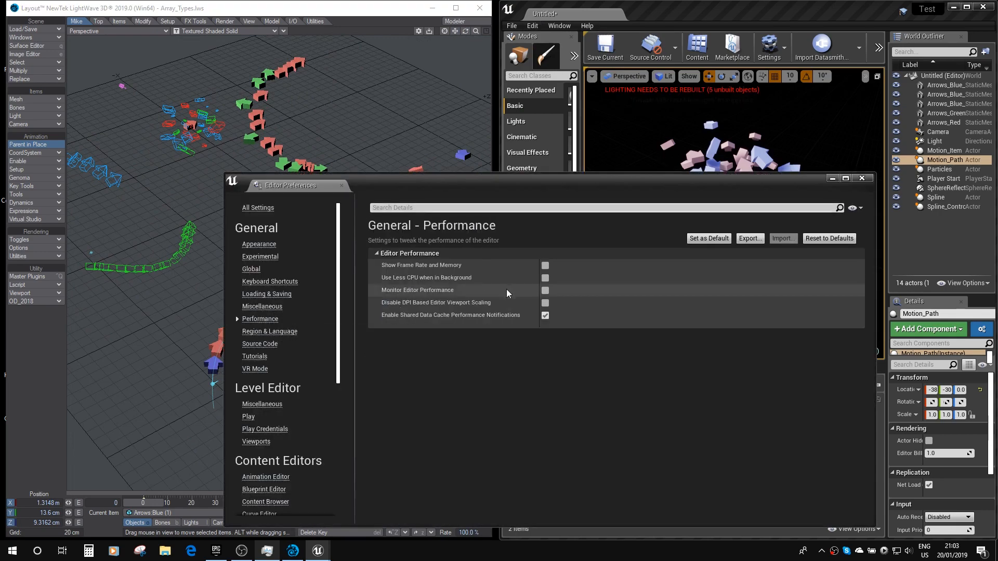
{"action": "mouse_move", "coordinate": [432, 284]}
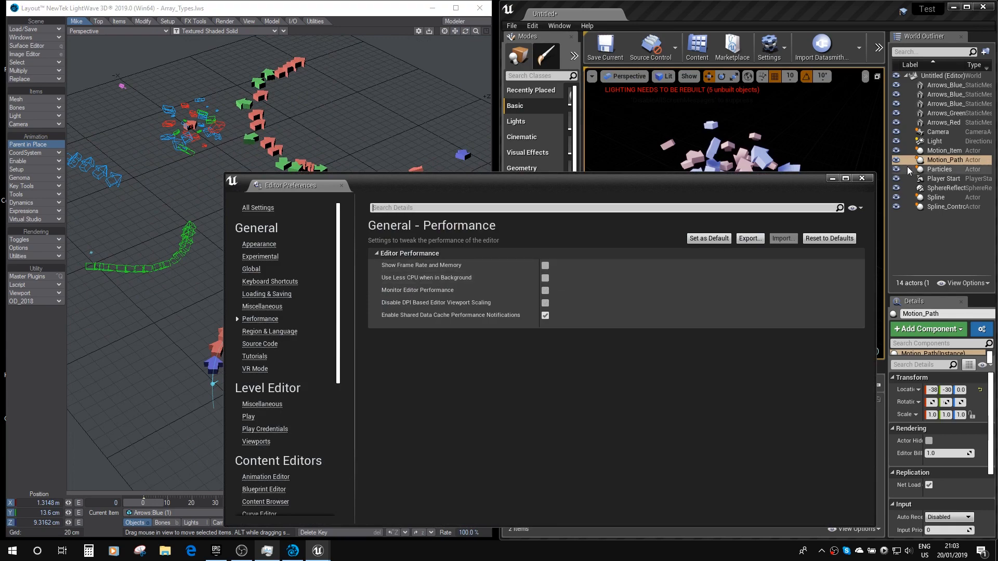
{"action": "left_click", "coordinate": [861, 178]}
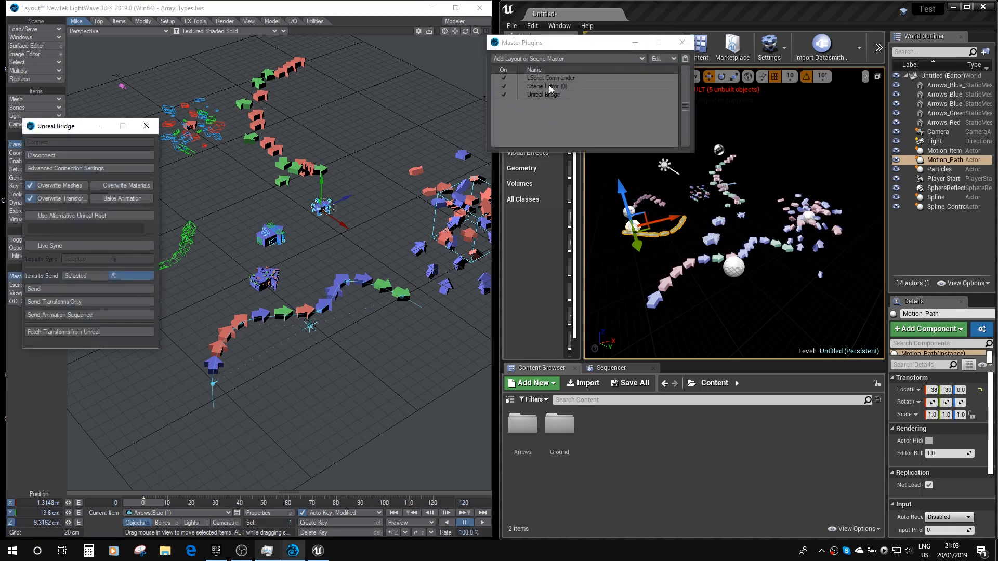
Step: Close the Unreal Bridge and Master Plugins windows to show the full instanced scene
{"action": "left_click", "coordinate": [682, 41]}
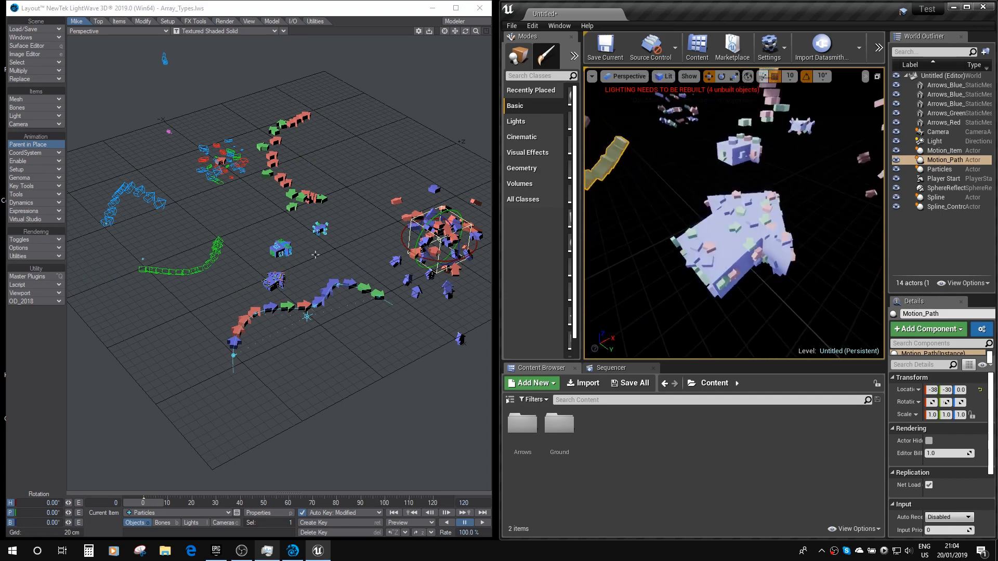
{"action": "left_click", "coordinate": [277, 283]}
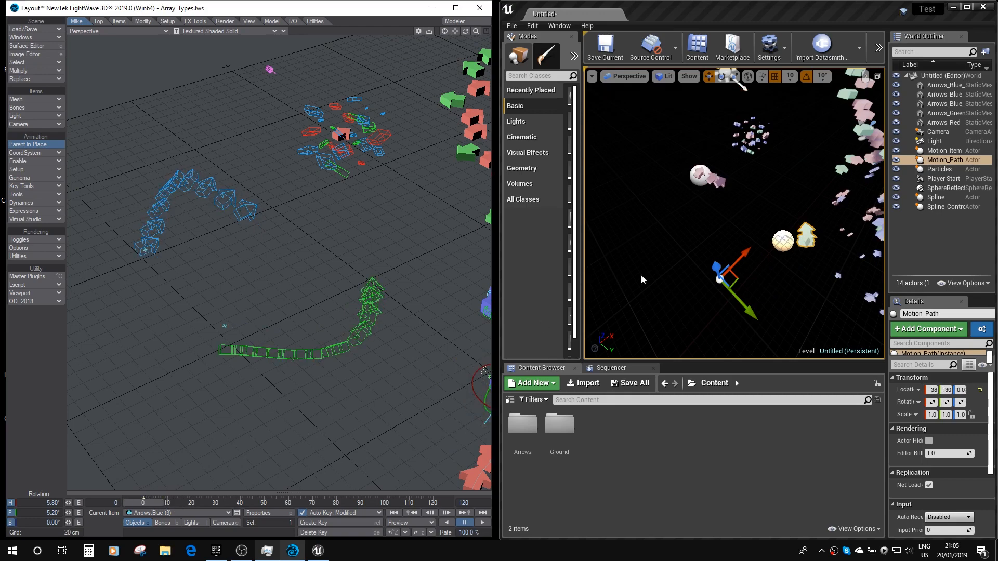
{"action": "left_click", "coordinate": [642, 280]}
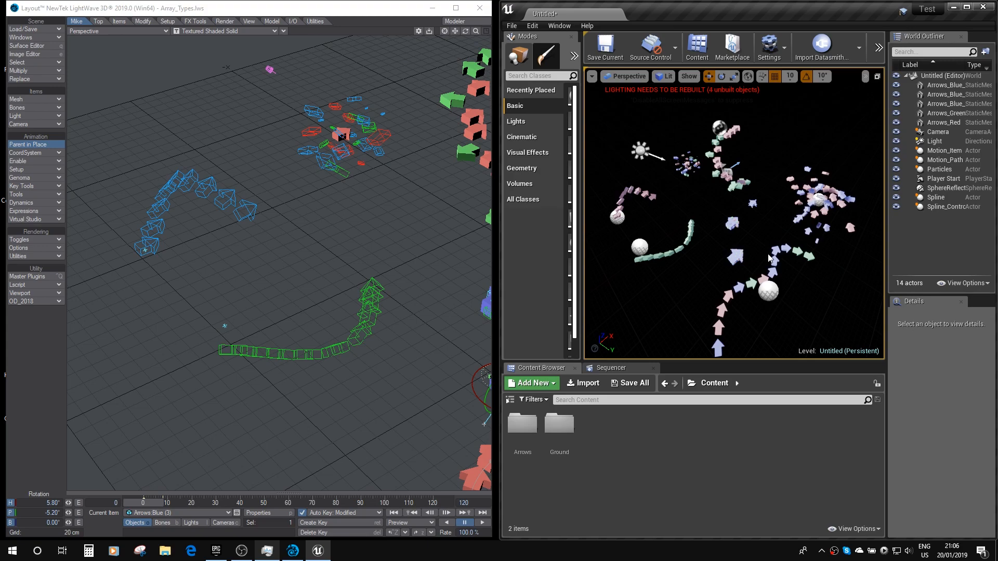
{"action": "mouse_move", "coordinate": [430, 319]}
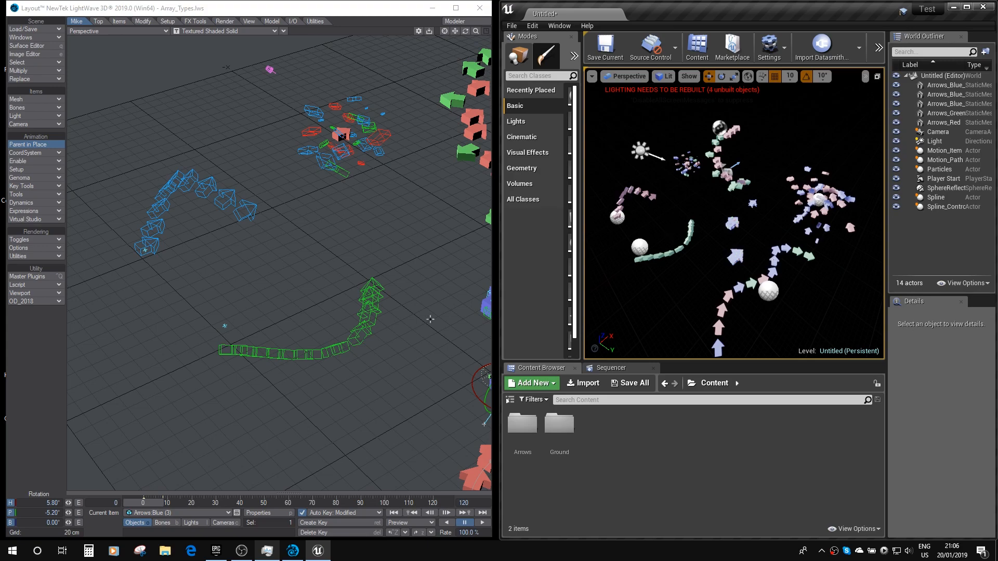
{"action": "mouse_move", "coordinate": [366, 352]}
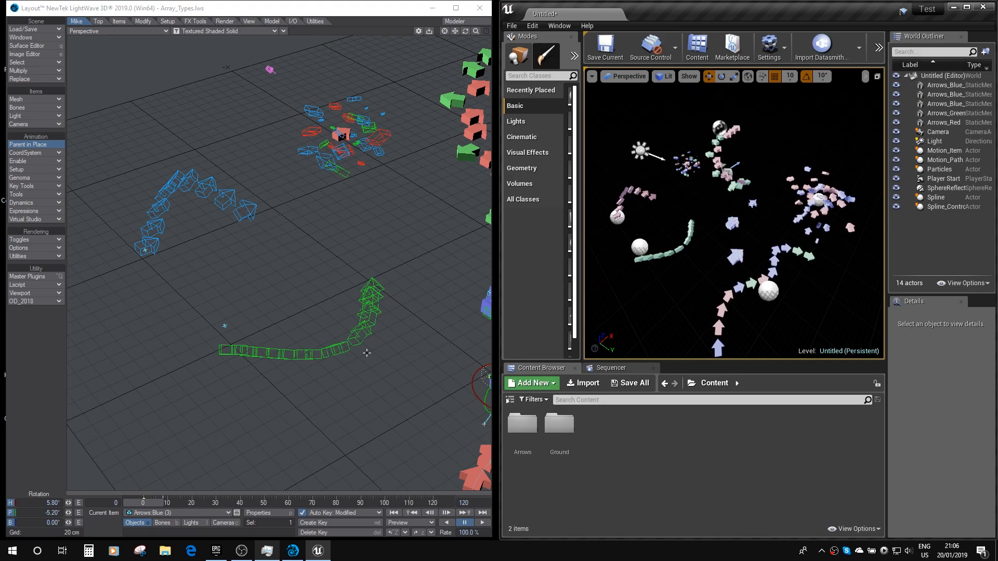